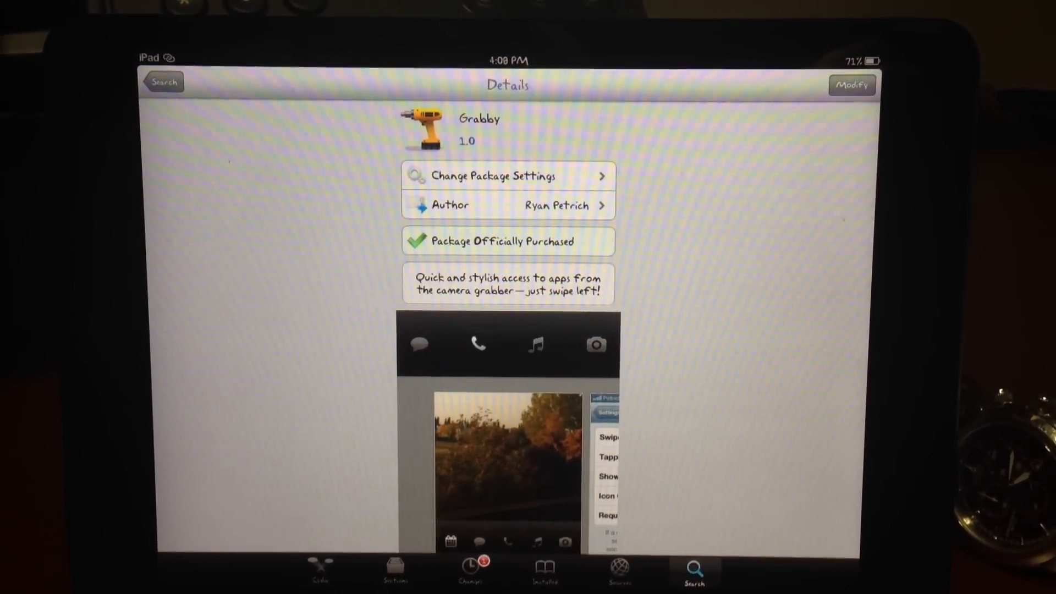
# - Review Grabby's Cydia package page, then launch Settings from the home screen
pyautogui.scroll(-3)
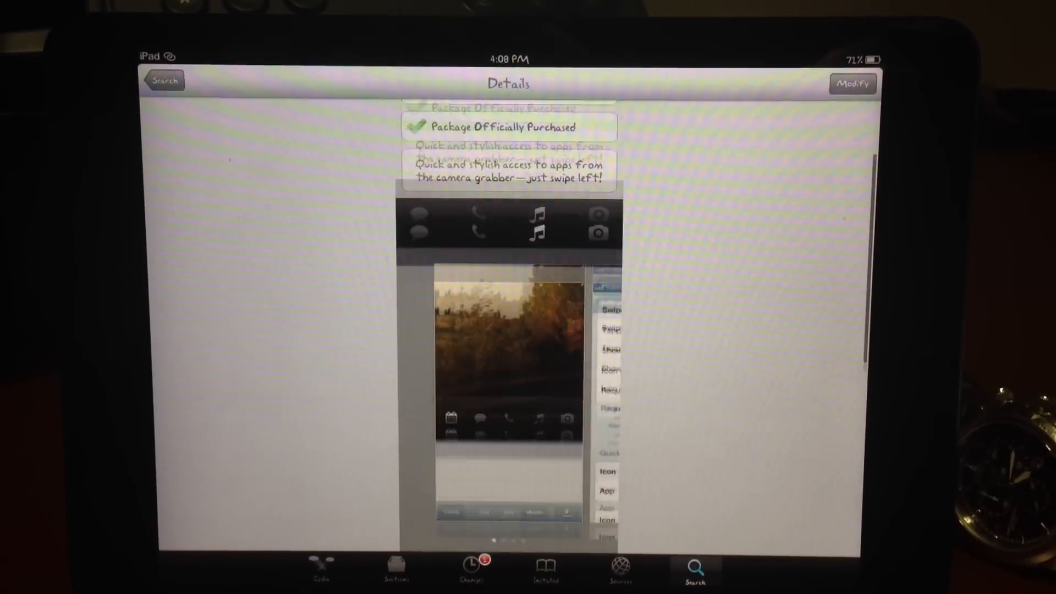
pyautogui.scroll(-3)
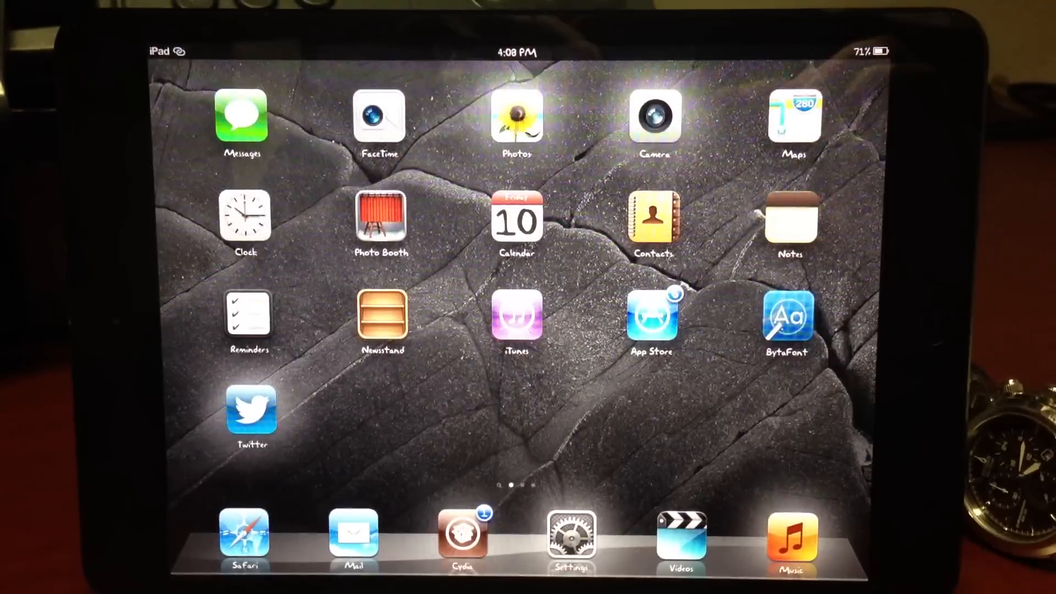
pyautogui.click(571, 531)
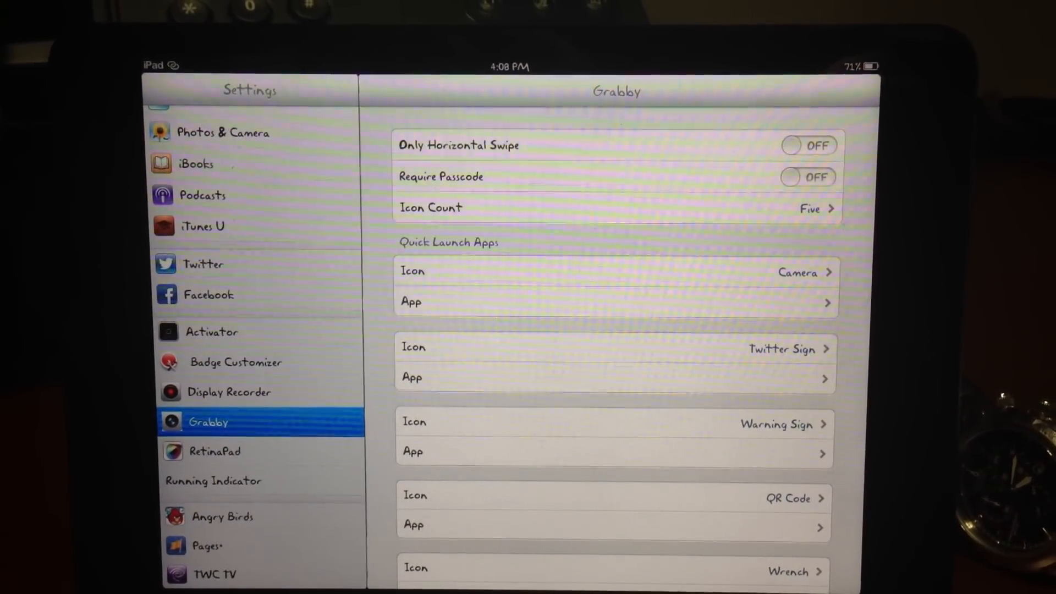
# - Set Grabby's icon count to One and bring up the first quick-launch slot's icon list
pyautogui.click(616, 208)
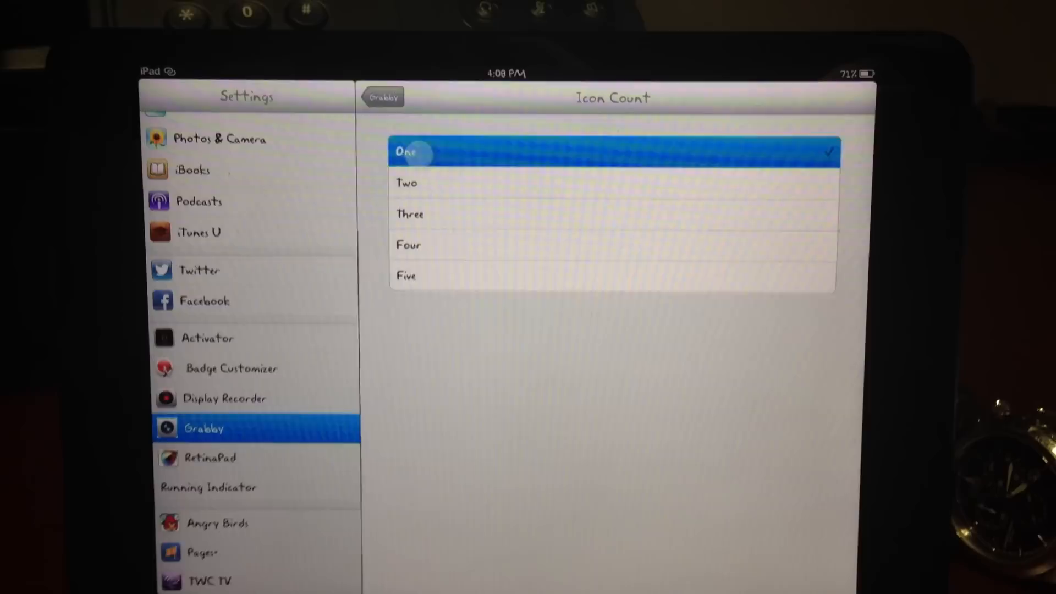
pyautogui.click(382, 97)
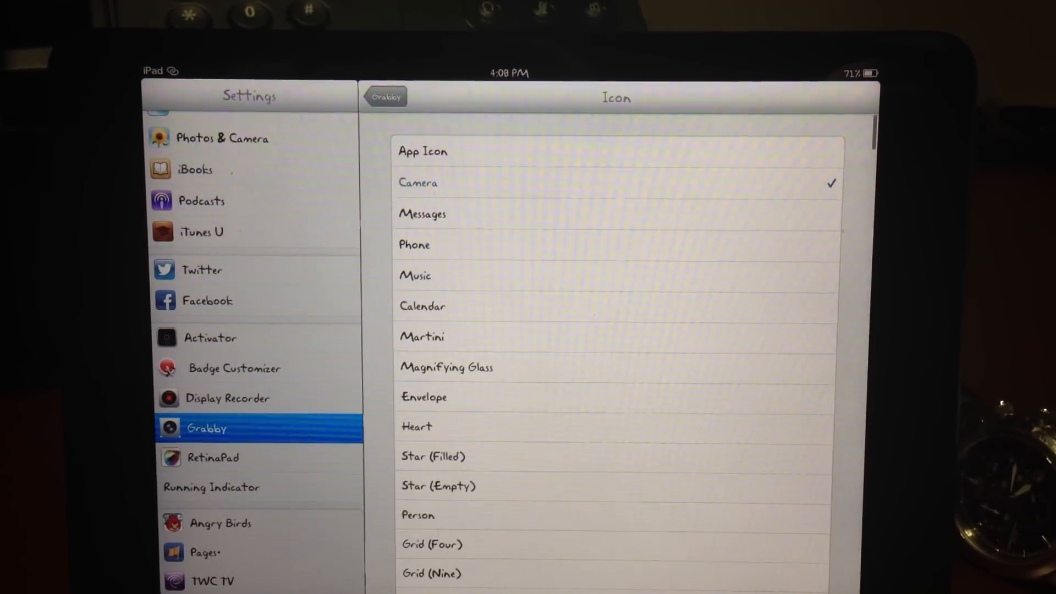
# - Choose Martini as the first quick-launch icon and return to Grabby's main settings
pyautogui.scroll(-3)
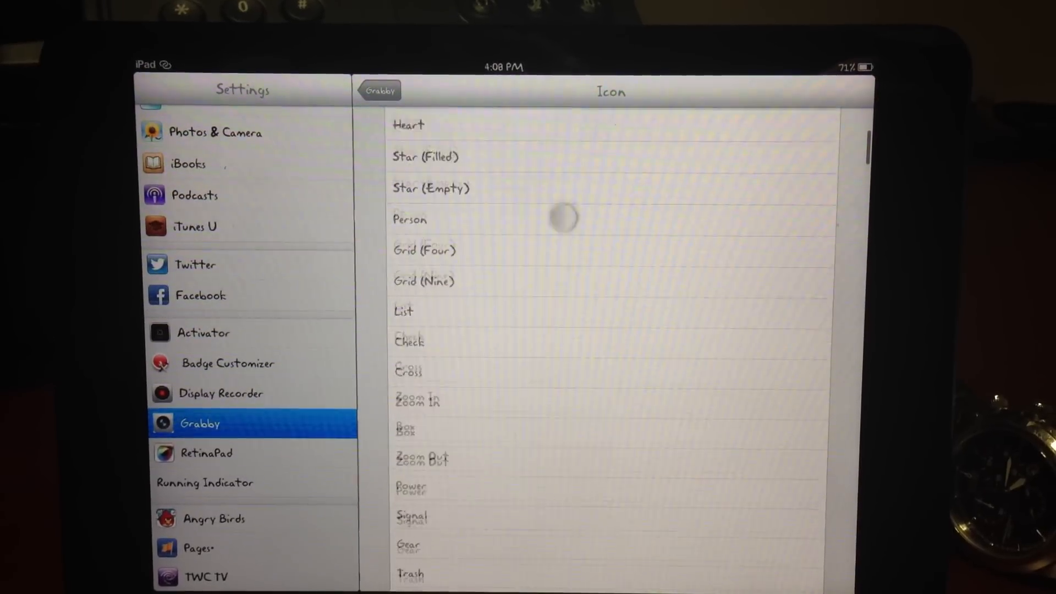
pyautogui.scroll(-3)
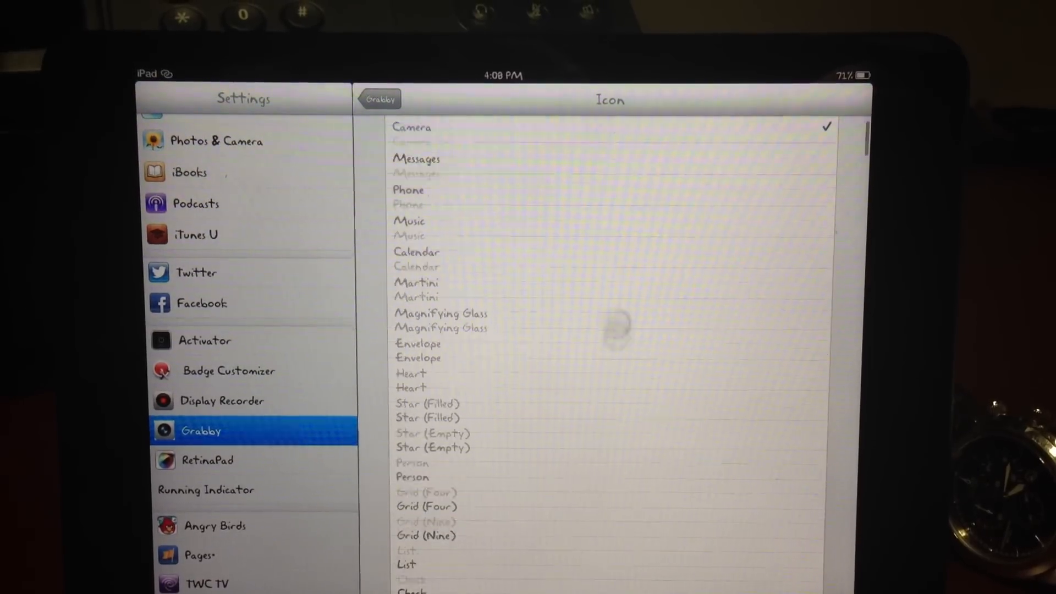
pyautogui.scroll(-3)
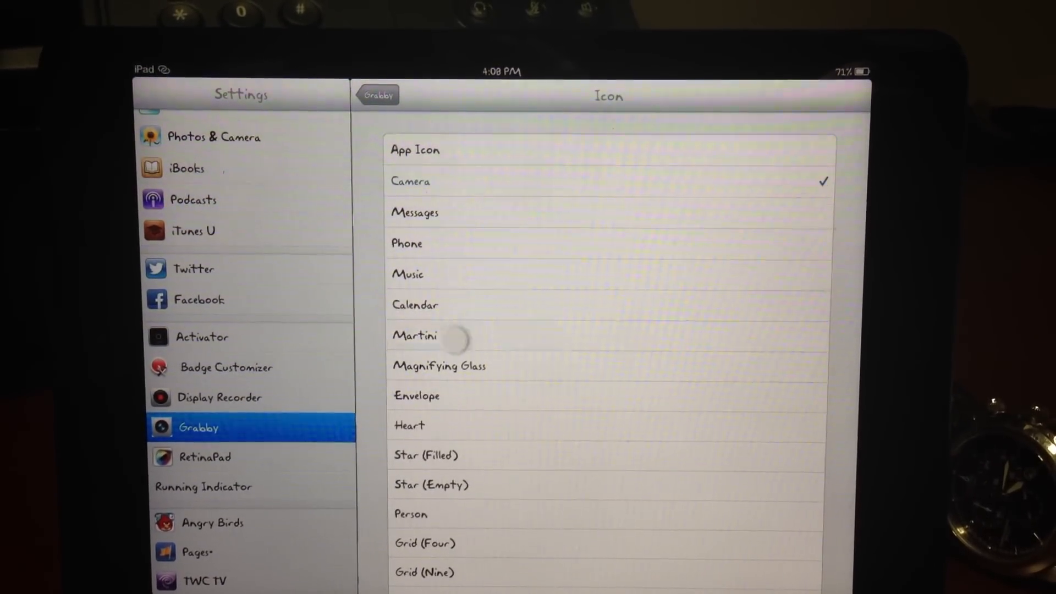
pyautogui.click(414, 336)
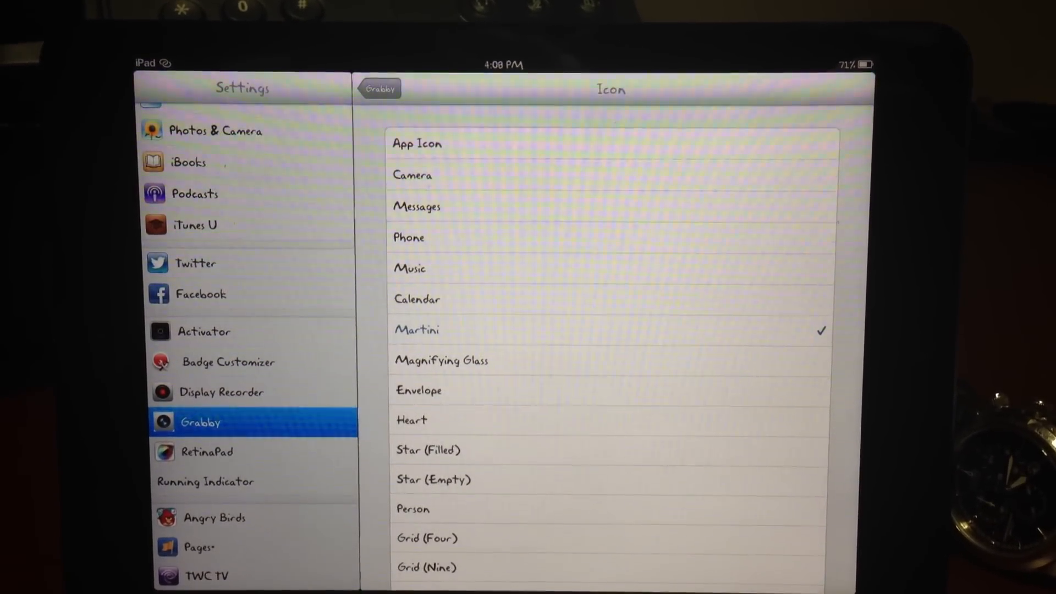
pyautogui.click(378, 88)
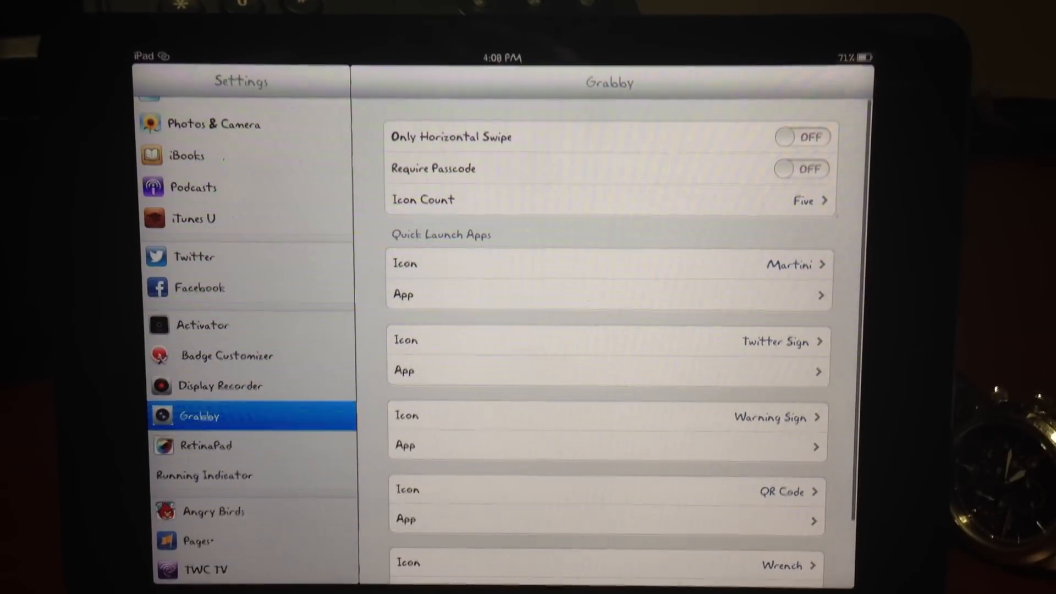
pyautogui.click(606, 295)
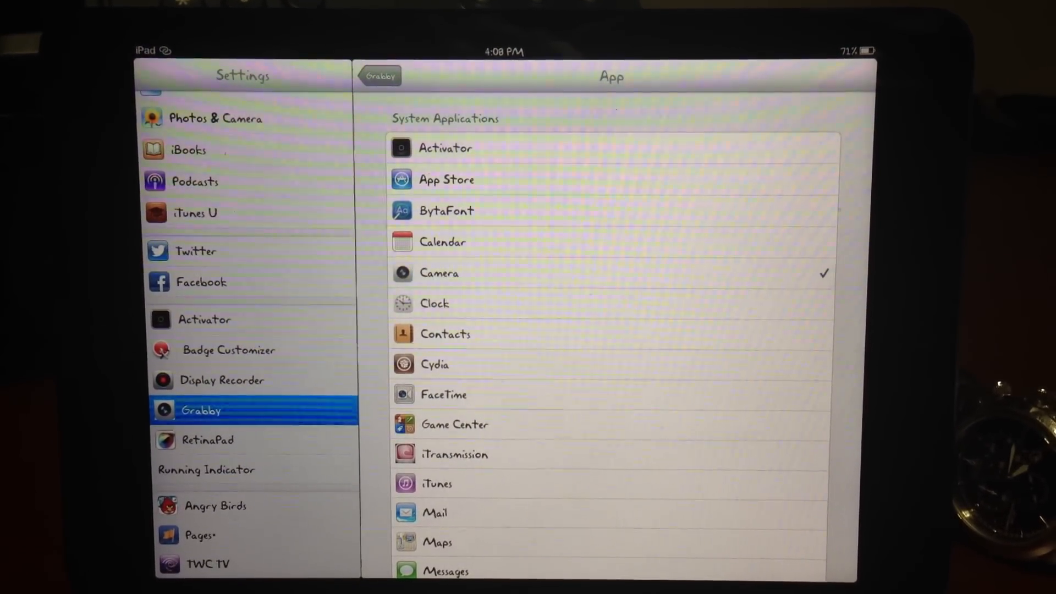
pyautogui.scroll(-3)
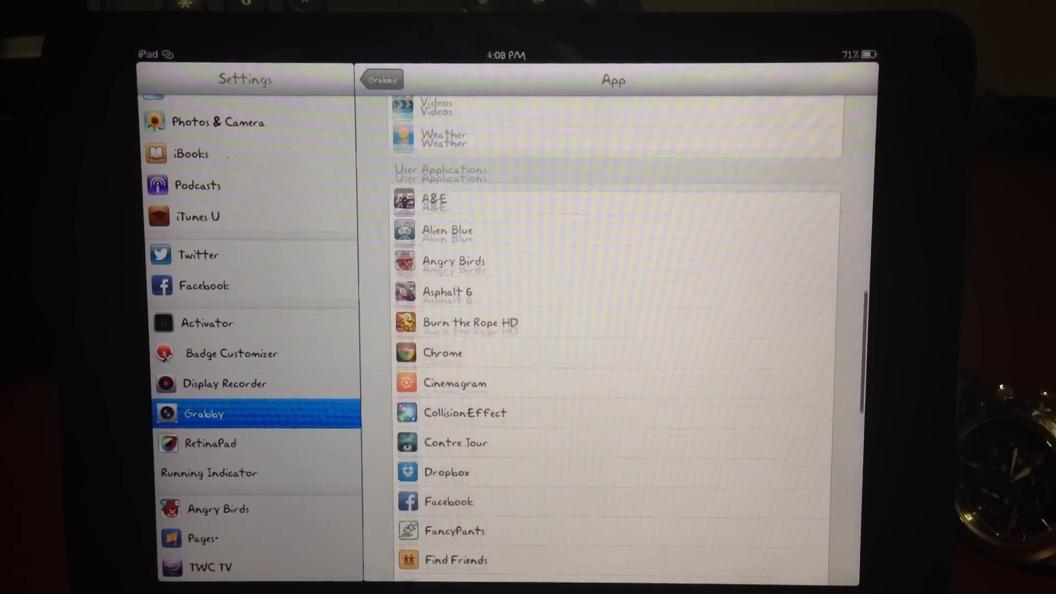
pyautogui.scroll(-3)
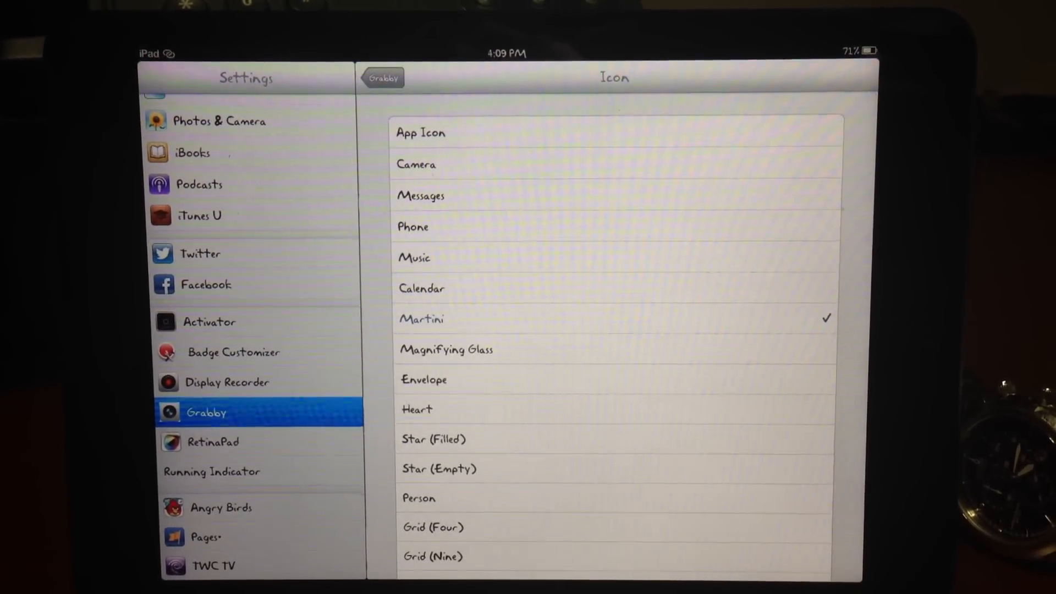
pyautogui.click(381, 77)
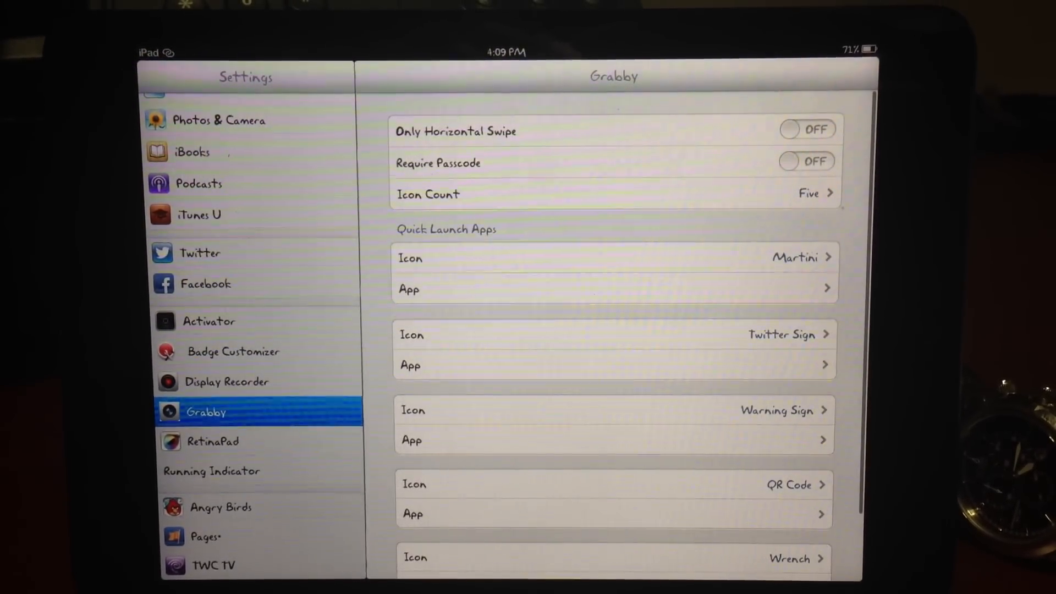